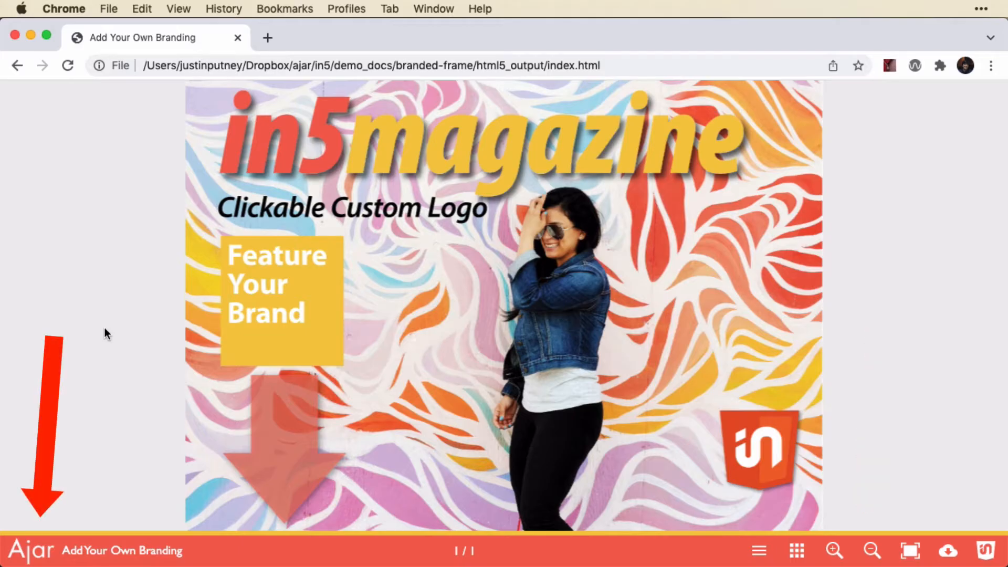
pyautogui.moveTo(38, 556)
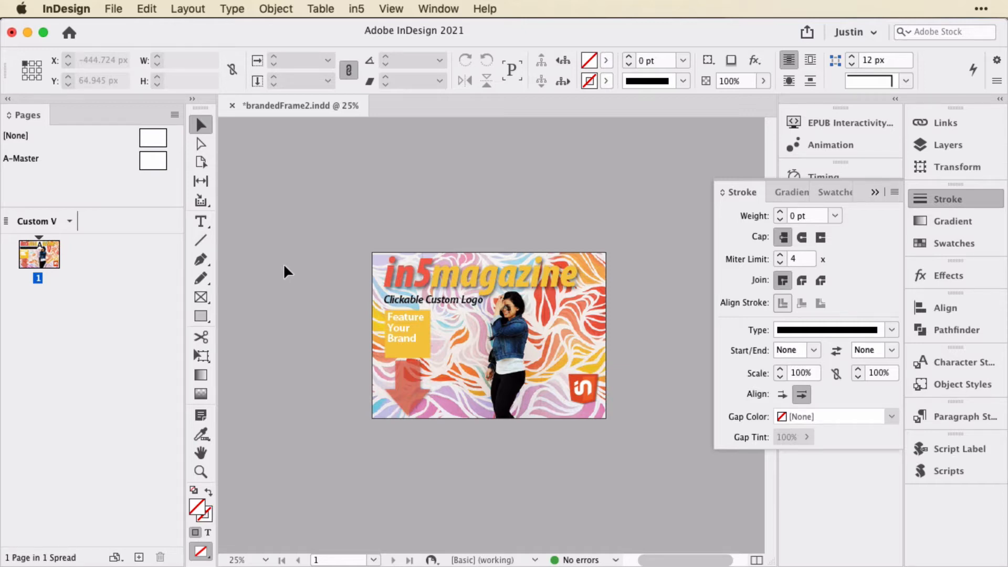
pyautogui.moveTo(939, 202)
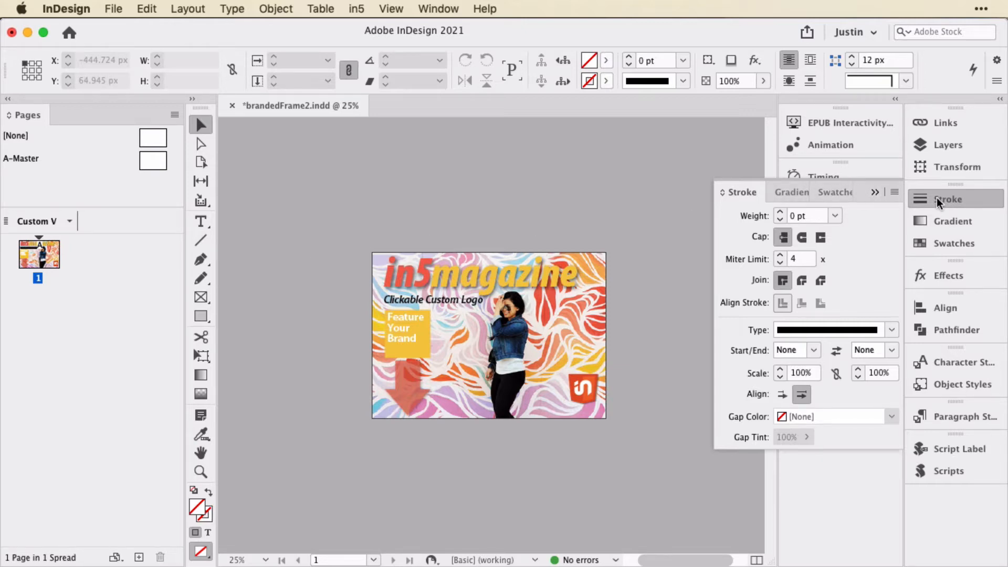
# Start the in5 Export HTML5 from InDesign, reaching the save-before-continuing prompt.
pyautogui.click(355, 8)
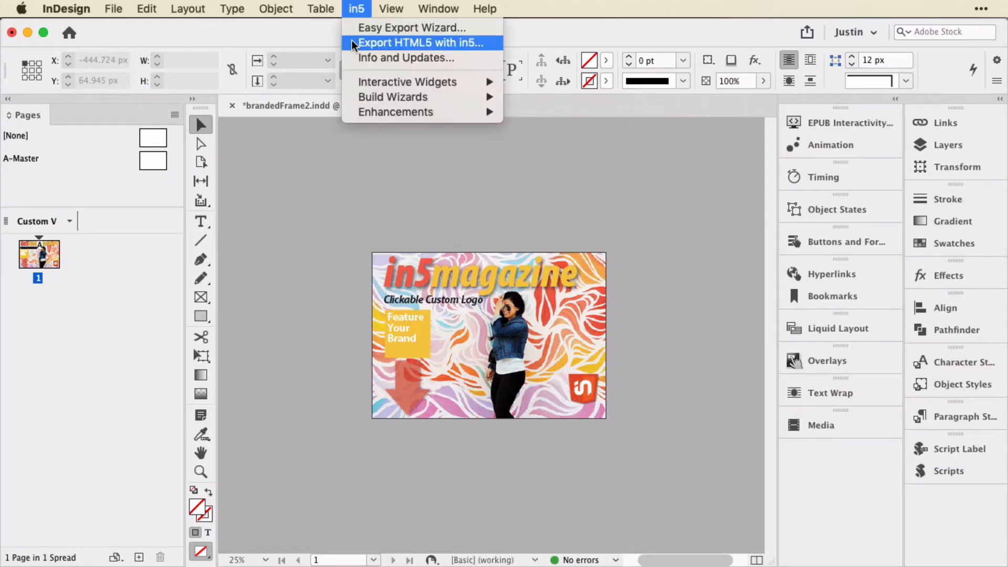
pyautogui.click(422, 42)
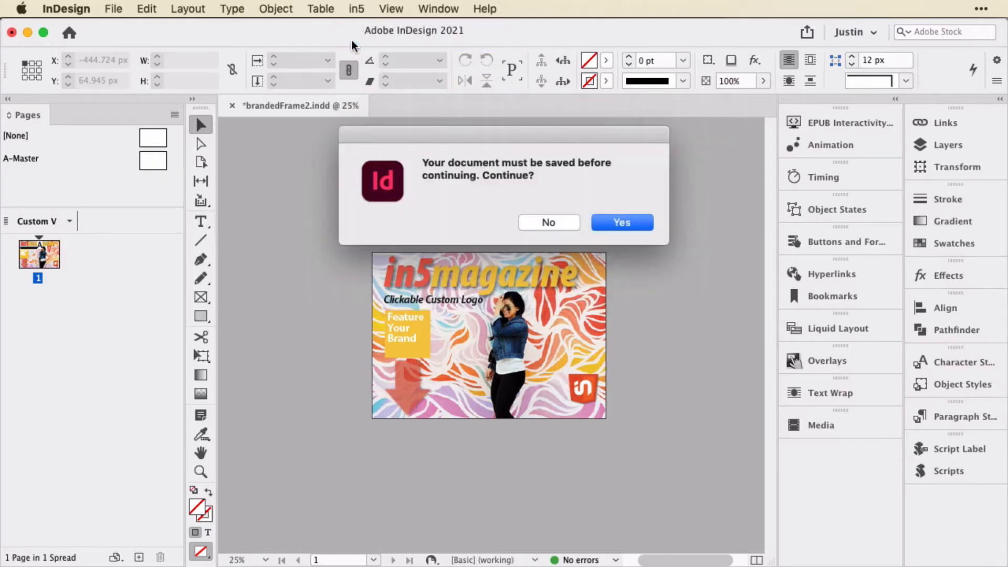
# Agree to save, show Viewer Display settings and keep frame colour C=0 M=77 Y=69 K=0.
pyautogui.click(621, 223)
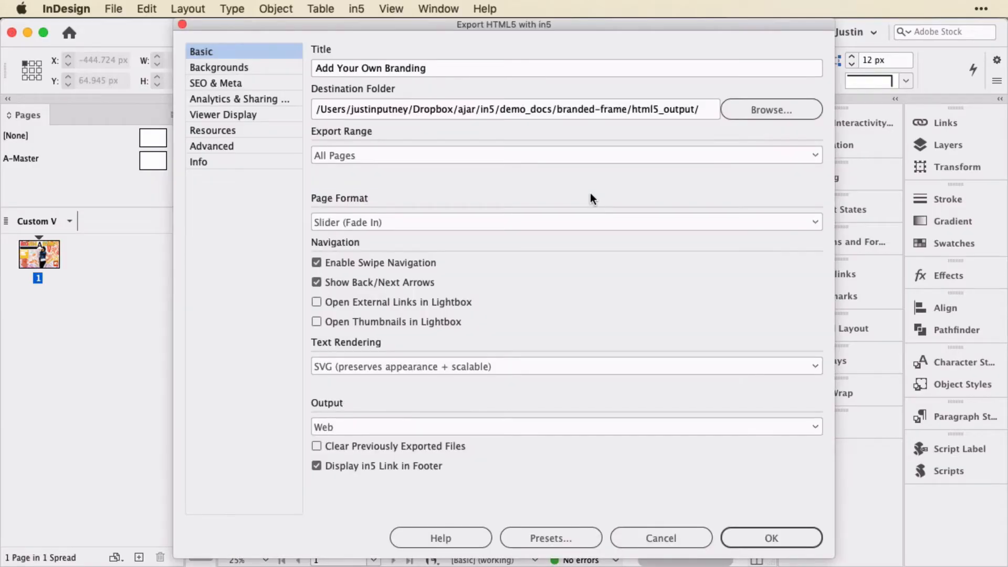
pyautogui.moveTo(272, 122)
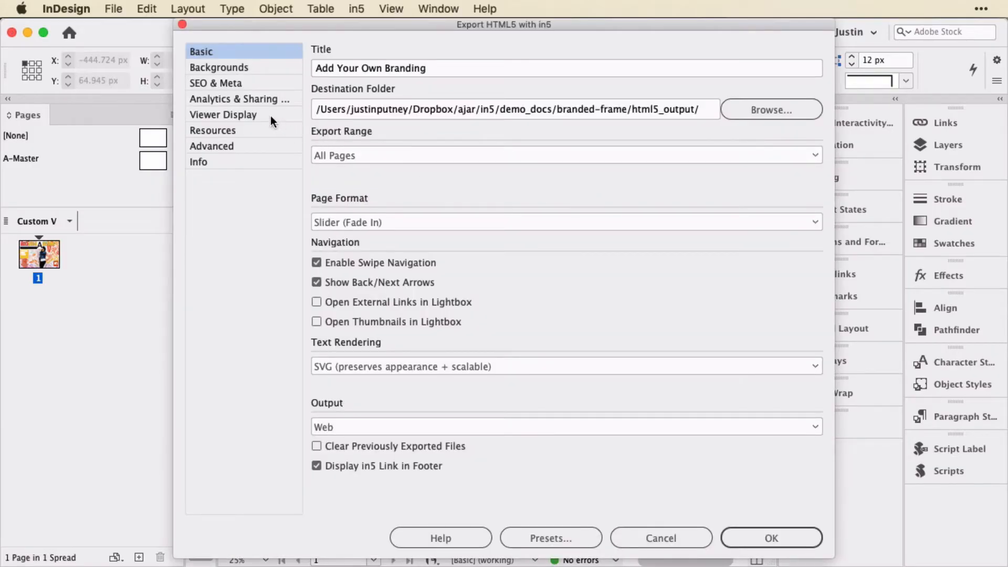
pyautogui.click(223, 114)
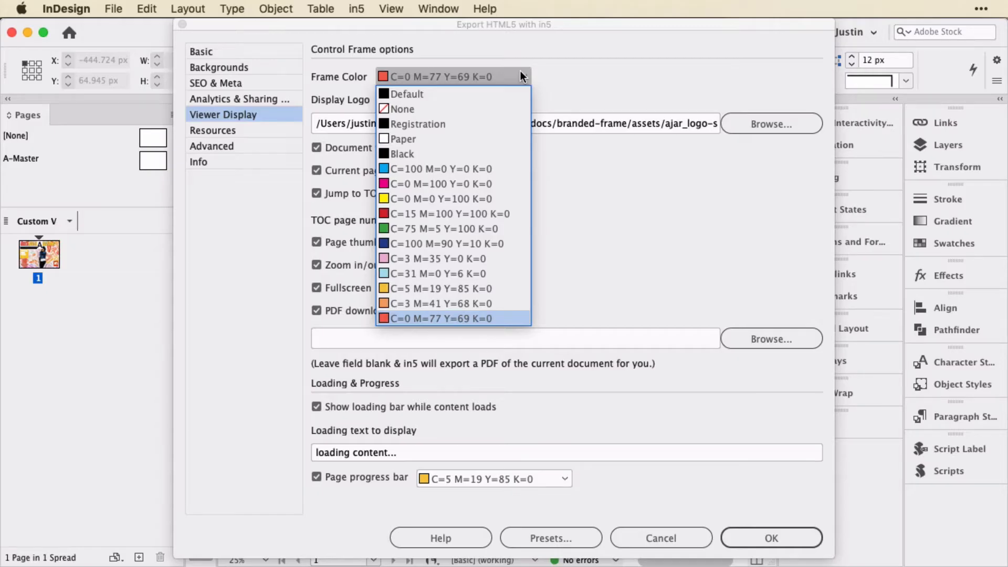
pyautogui.click(441, 319)
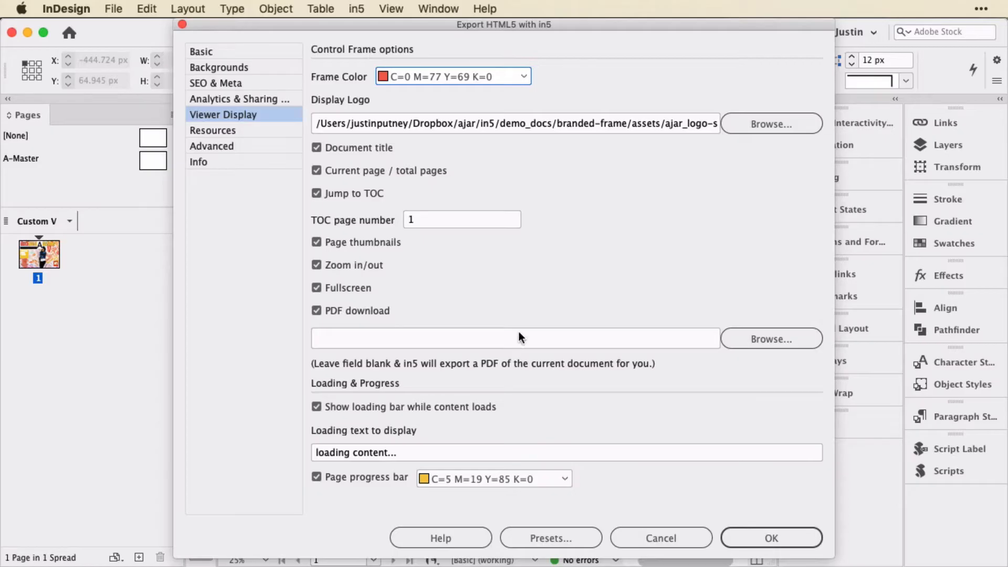
pyautogui.moveTo(496, 508)
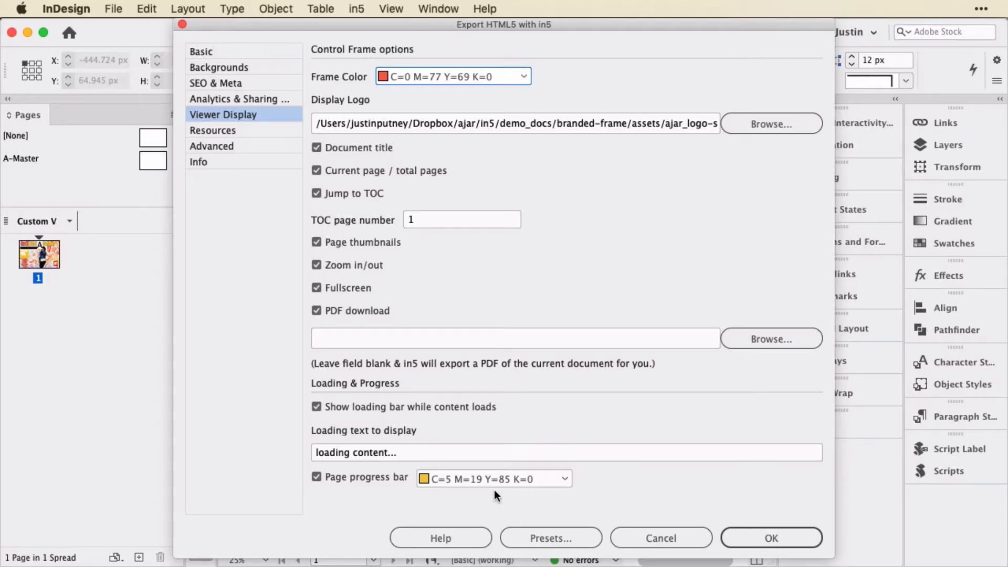
pyautogui.moveTo(663, 133)
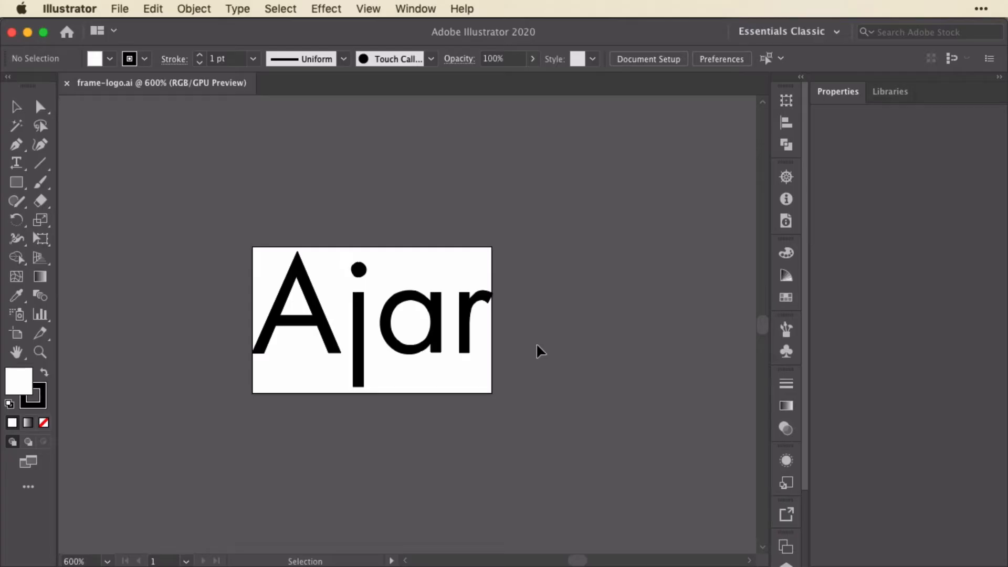
pyautogui.moveTo(330, 310)
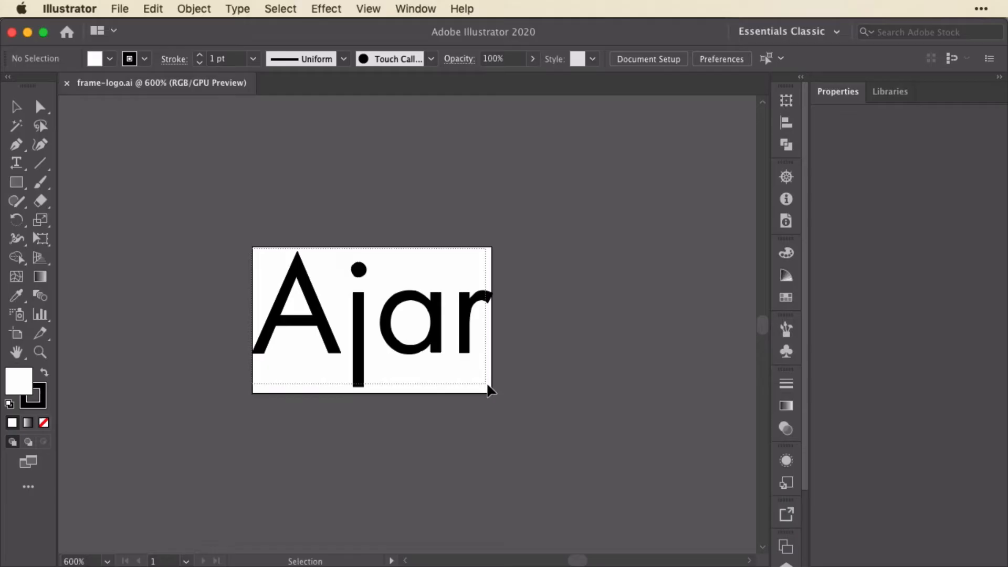
# Select and deselect the Ajar logo artwork, then switch to the Rectangle tool.
pyautogui.click(366, 324)
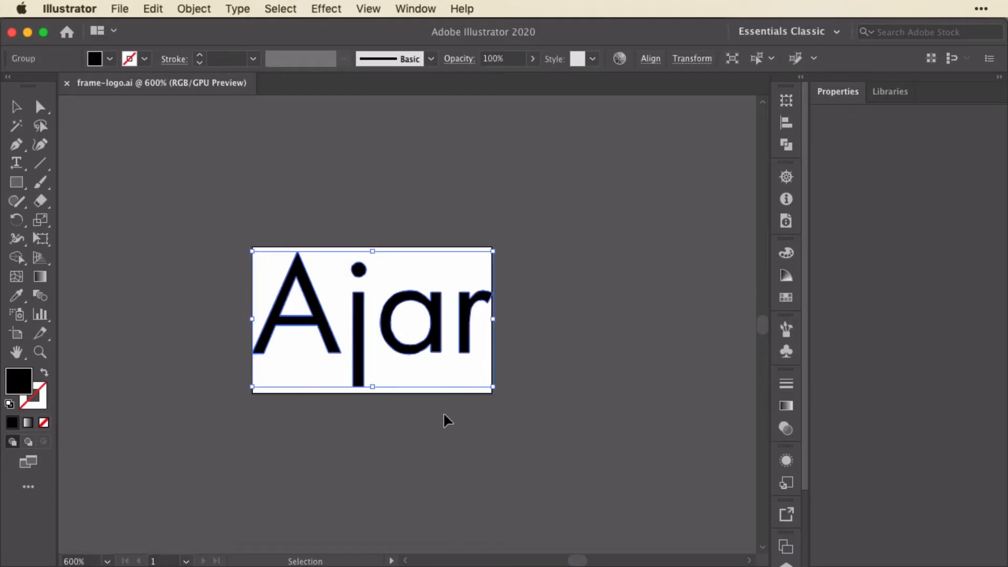
pyautogui.click(448, 422)
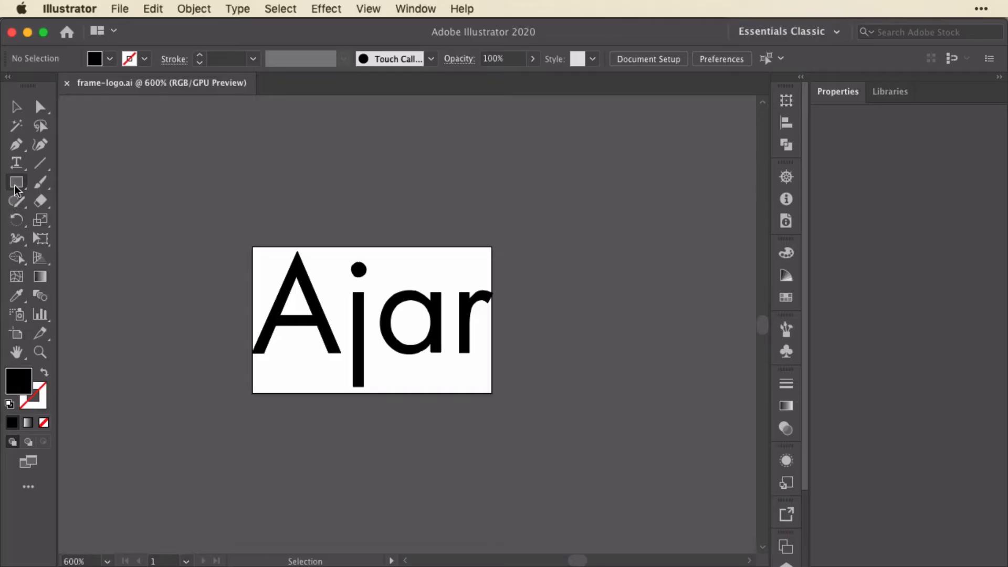
pyautogui.click(15, 183)
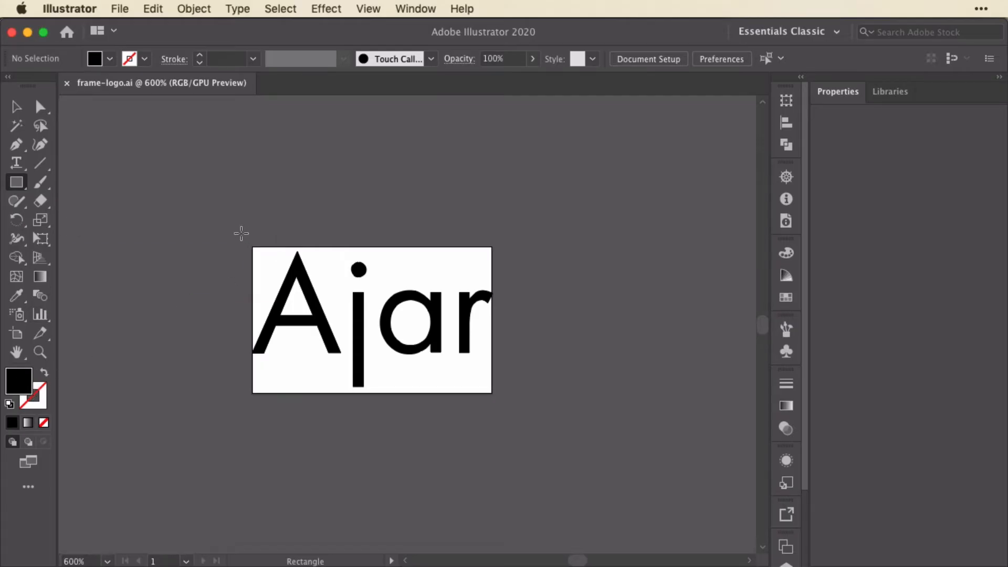
# Draw a rectangle covering the whole logo and set its opacity to 0%.
pyautogui.moveTo(242, 233); pyautogui.dragTo(507, 408)
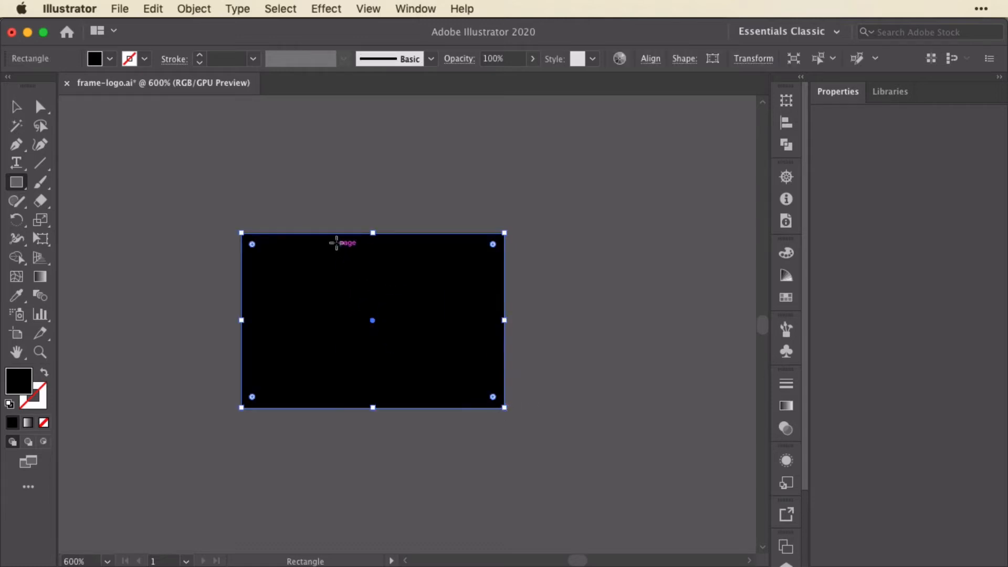
pyautogui.moveTo(535, 63)
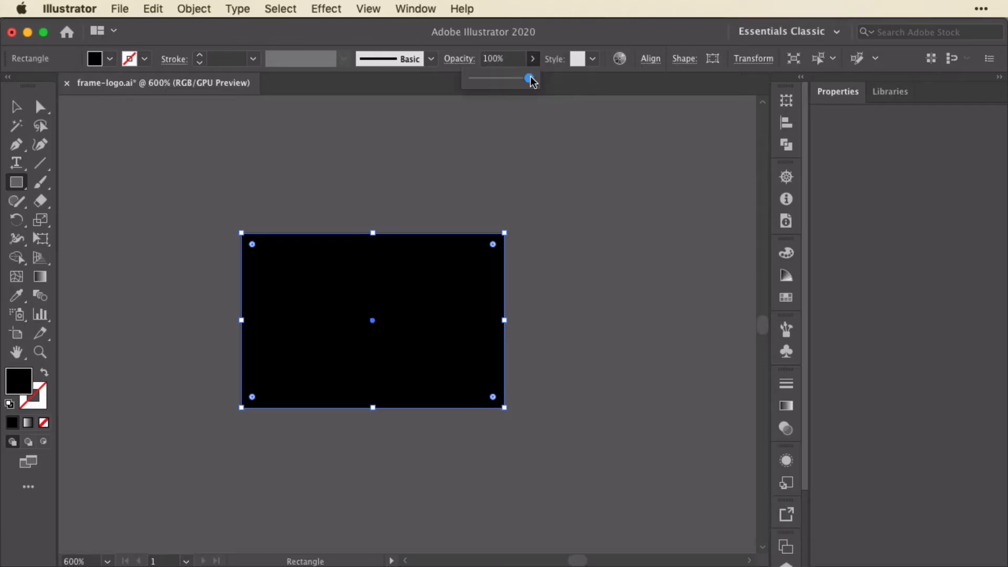
pyautogui.moveTo(527, 78); pyautogui.dragTo(473, 78)
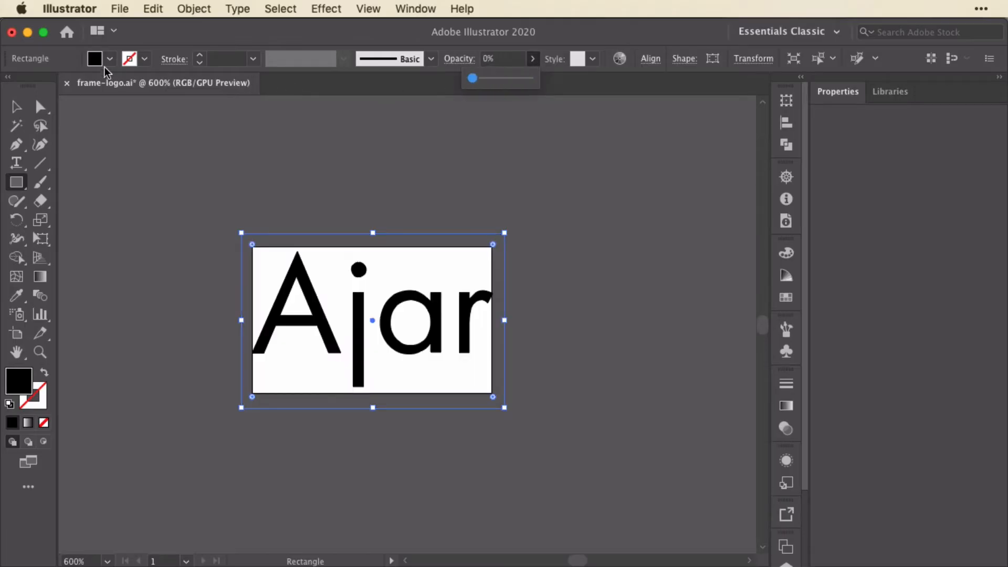
pyautogui.click(110, 59)
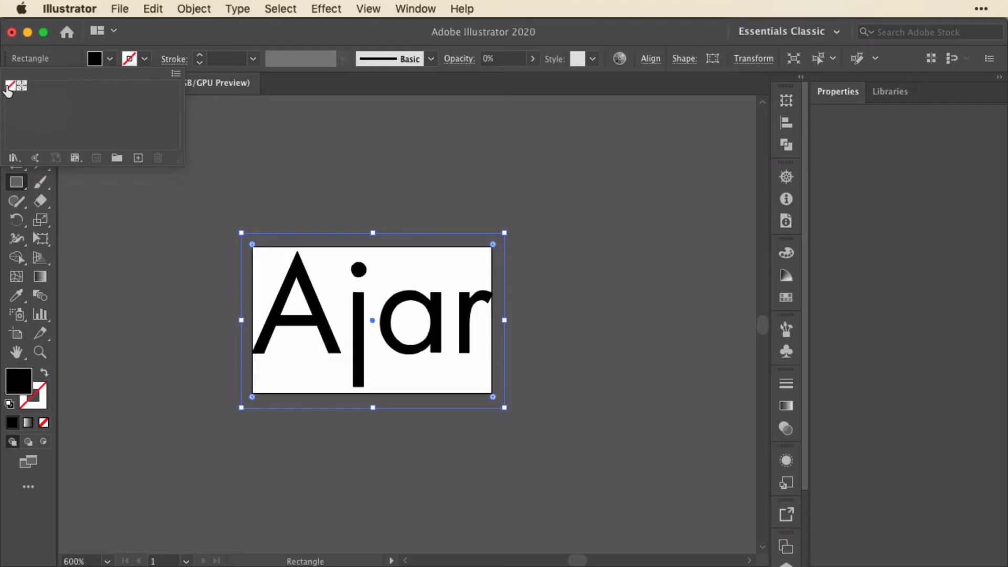
pyautogui.moveTo(266, 41)
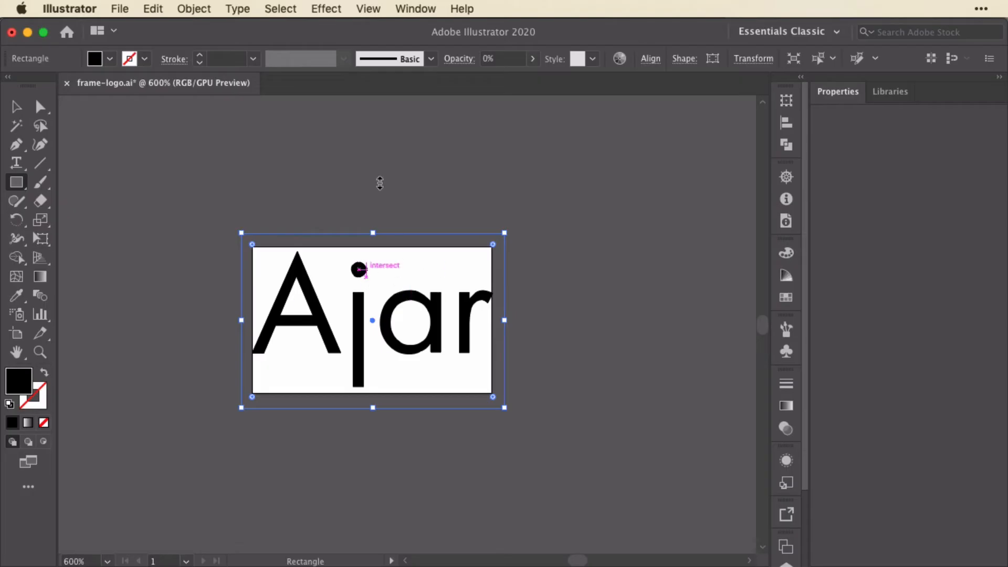
pyautogui.click(415, 9)
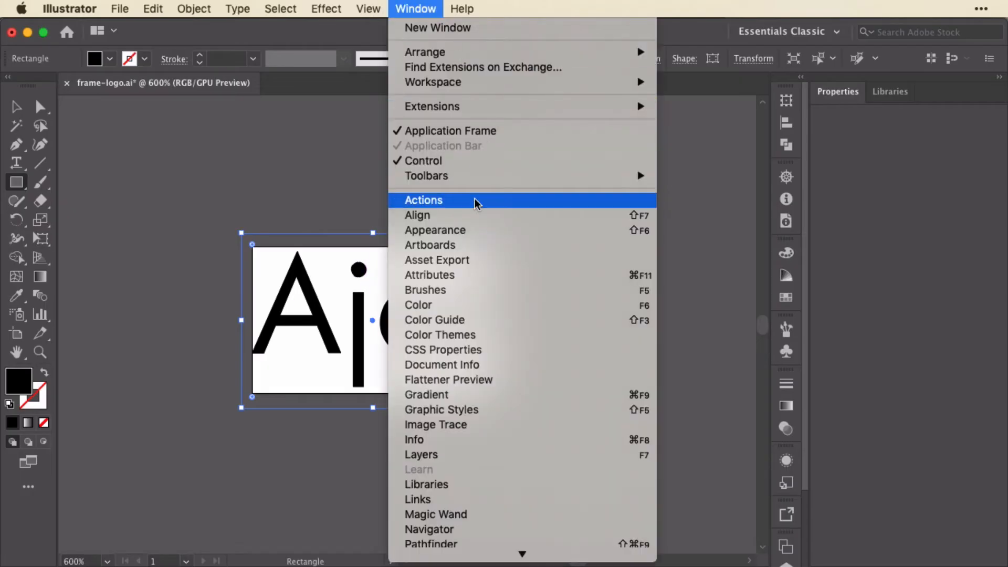
pyautogui.click(429, 275)
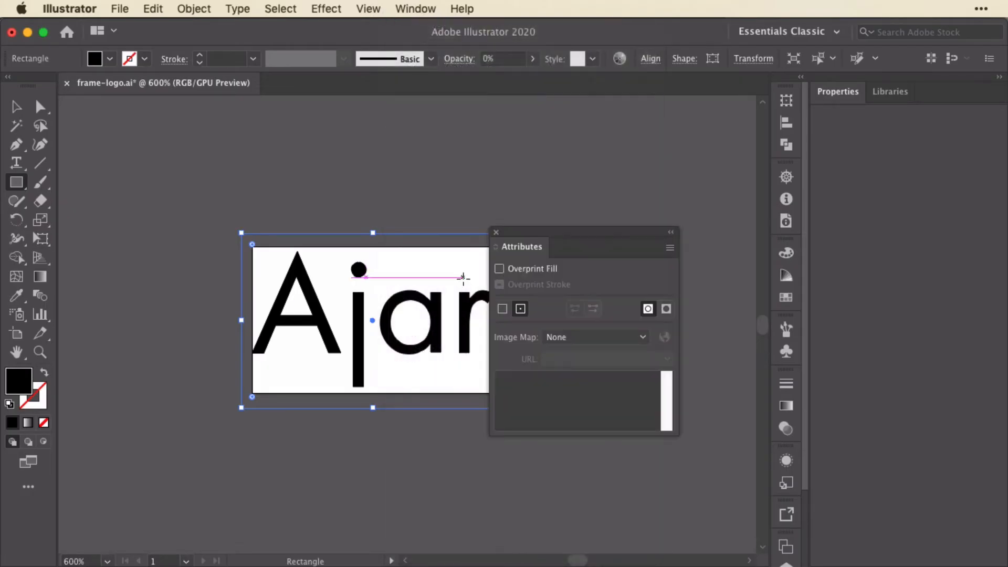
pyautogui.moveTo(520, 246); pyautogui.dragTo(613, 160)
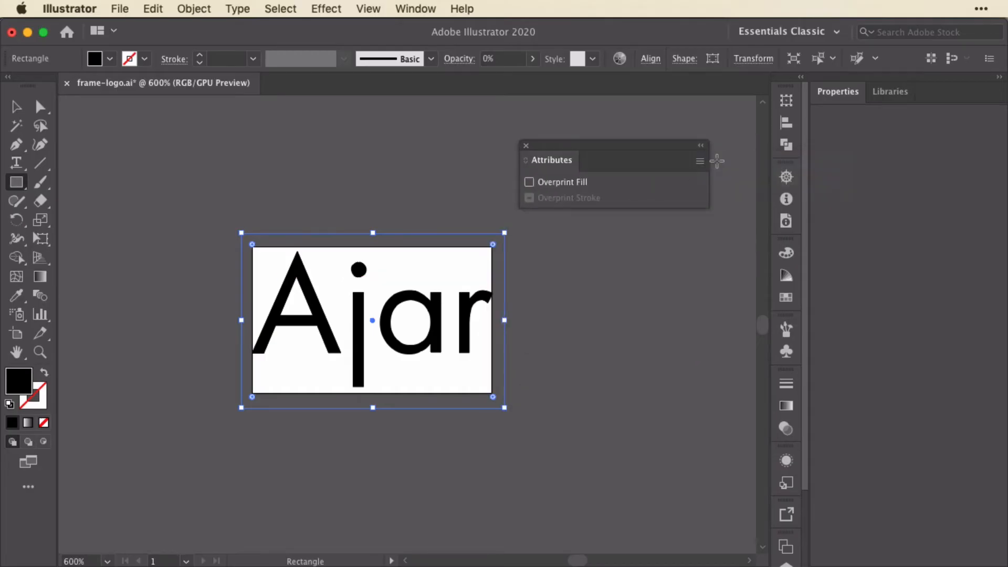
pyautogui.moveTo(700, 167)
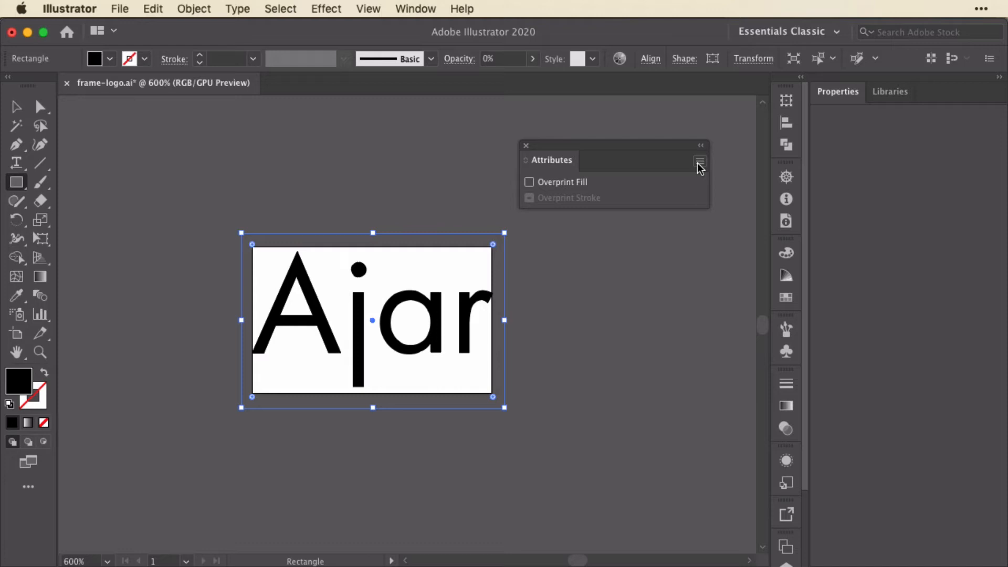
pyautogui.click(699, 159)
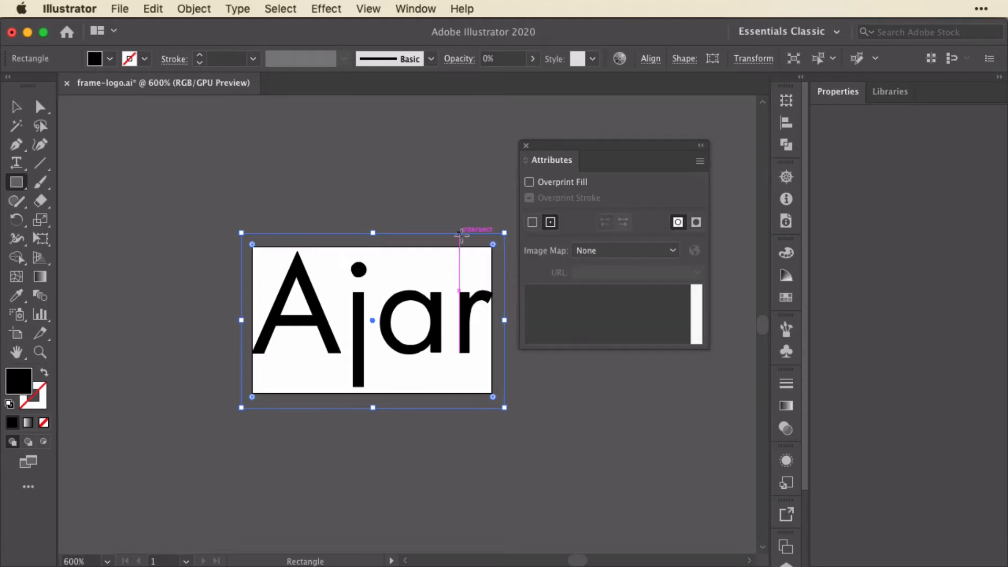
pyautogui.click(625, 250)
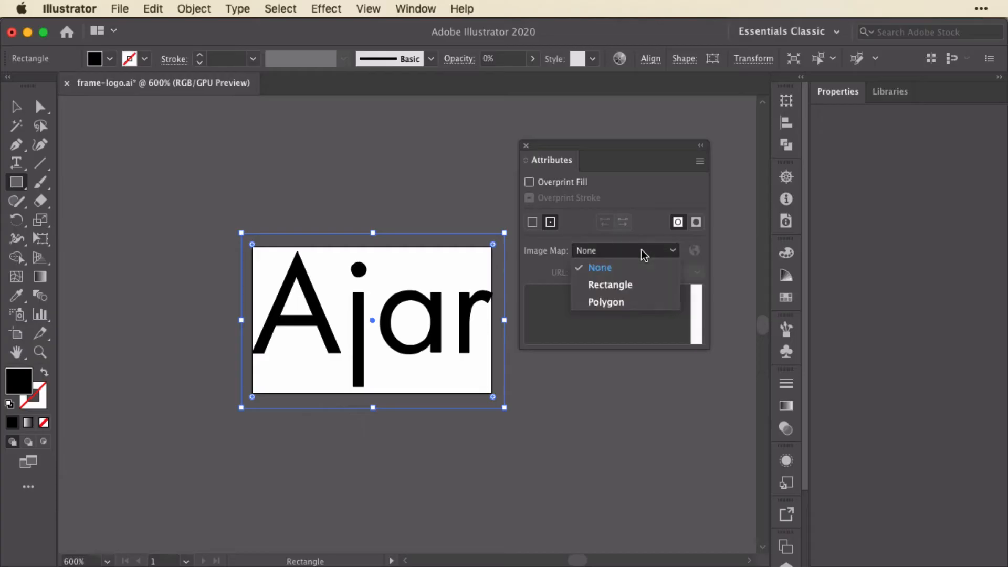
pyautogui.click(610, 285)
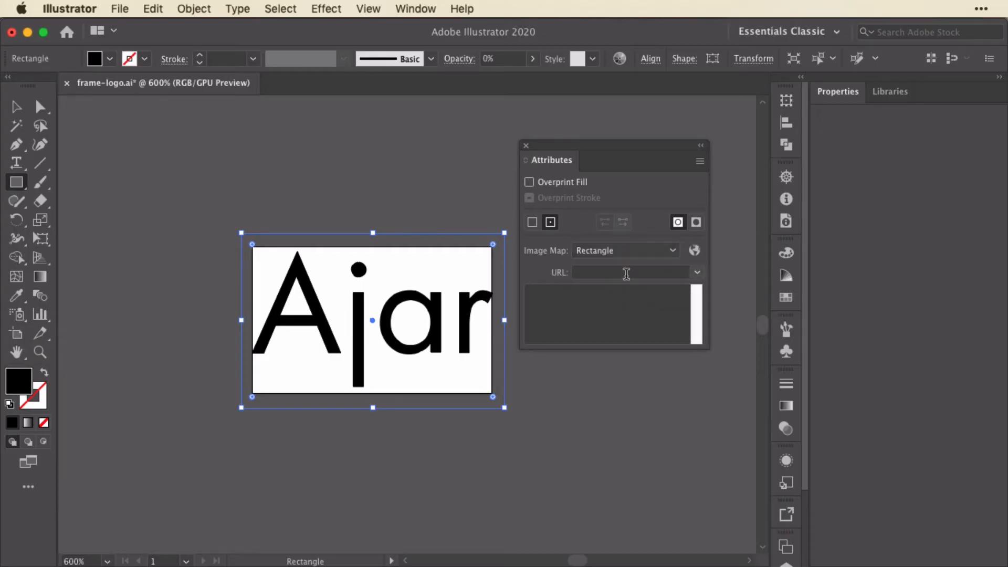
pyautogui.click(626, 272)
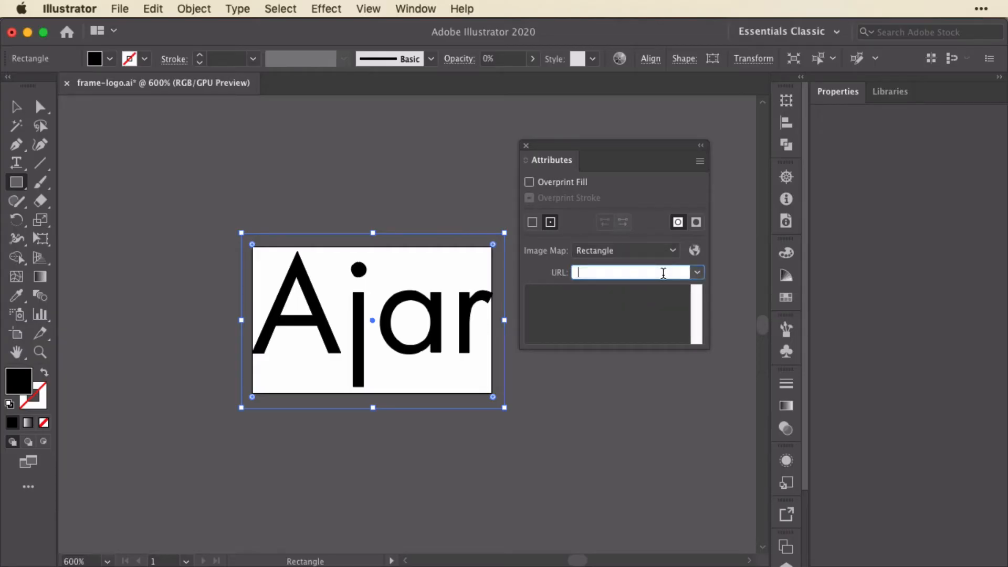
pyautogui.write('https://ajarproductions.com')
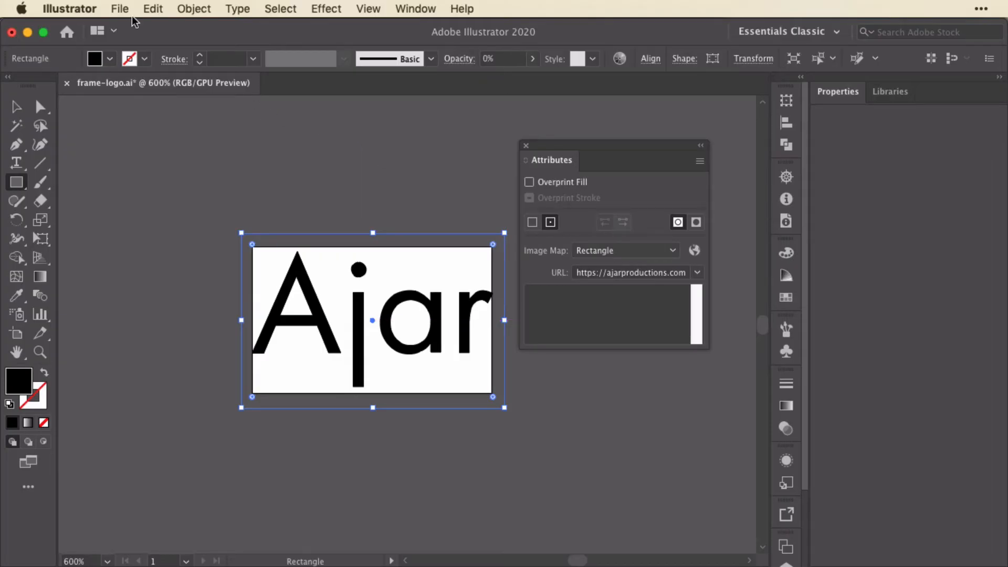
# Export the logo as frame-logo-exported.svg into the svgs folder with default SVG options.
pyautogui.click(120, 9)
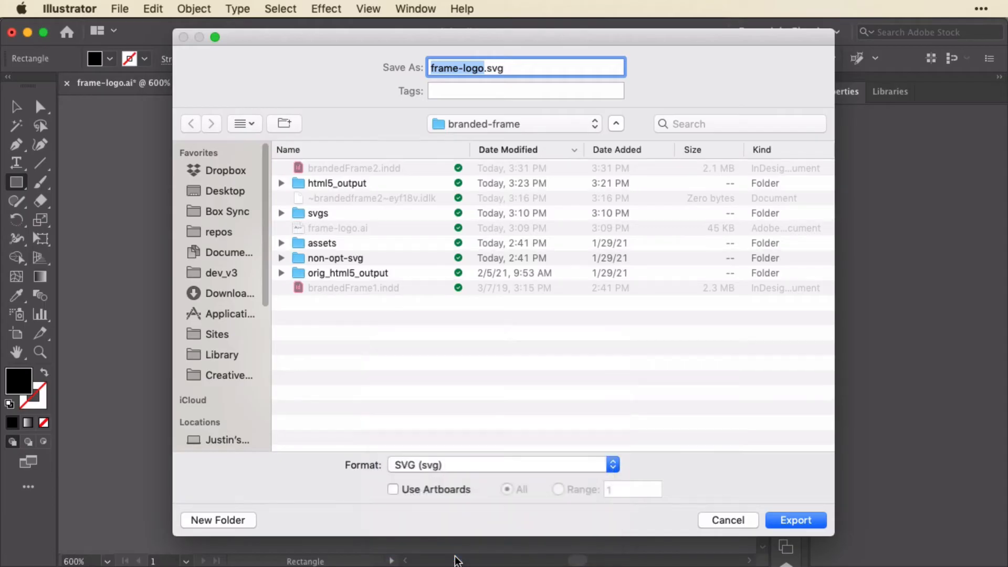
pyautogui.click(317, 213)
pyautogui.write('-export')
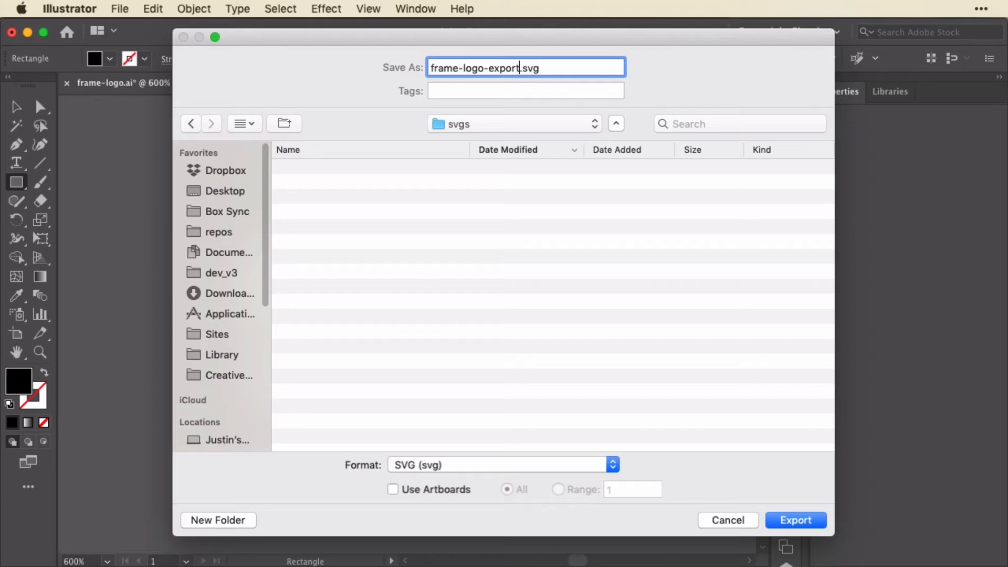
pyautogui.click(796, 520)
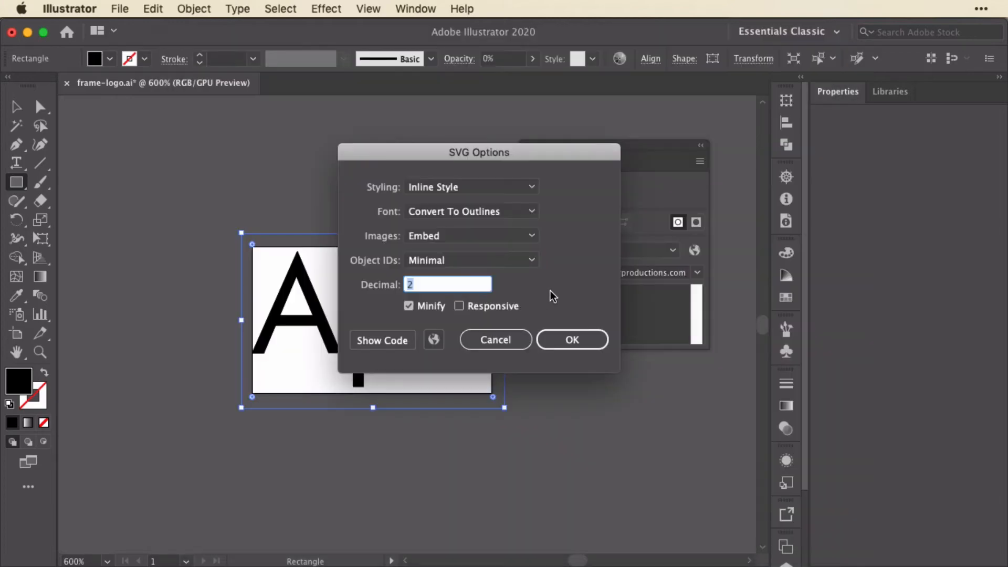
pyautogui.click(573, 339)
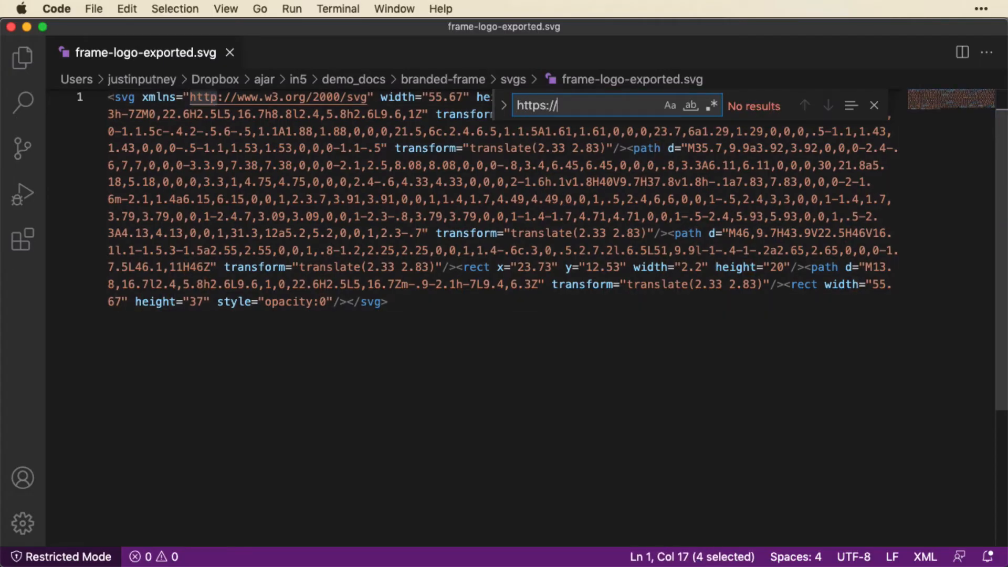
# Search frame-logo-exported.svg for 'ajar' and find the link is missing.
pyautogui.write('ajarproductions.com')
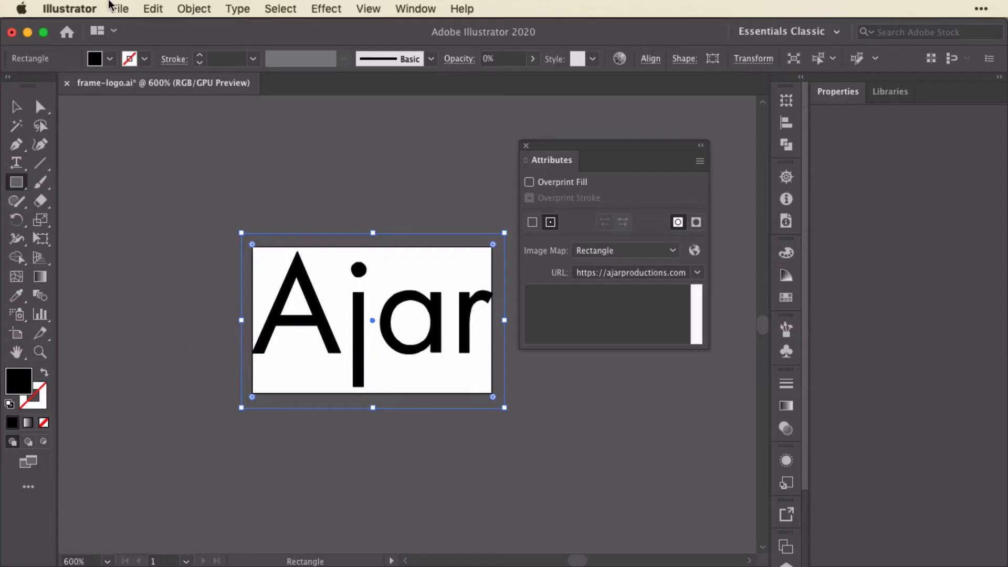
# Save a copy of the logo as frame-logo-copy.svg with the SVG 1.1 profile.
pyautogui.click(119, 8)
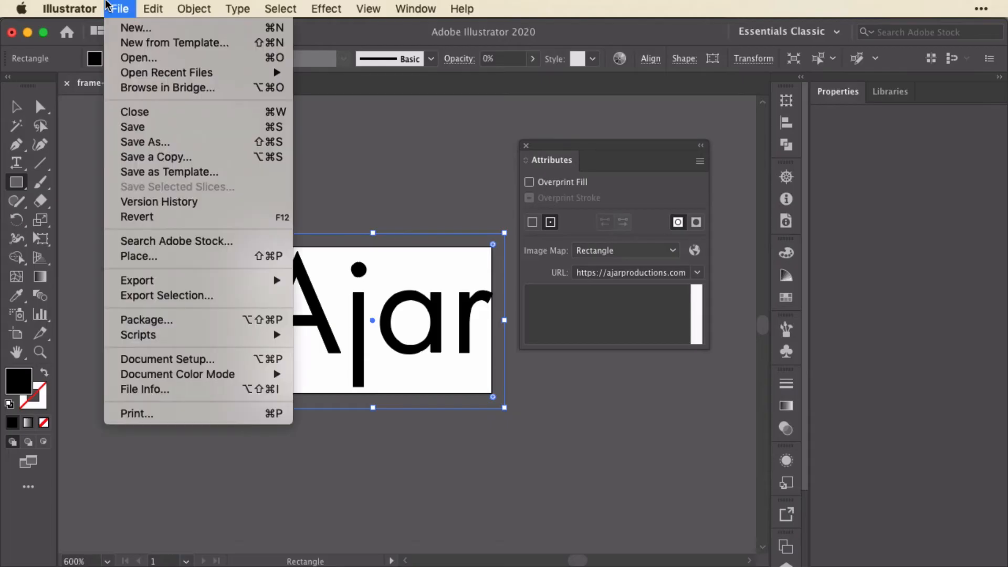
pyautogui.moveTo(178, 175)
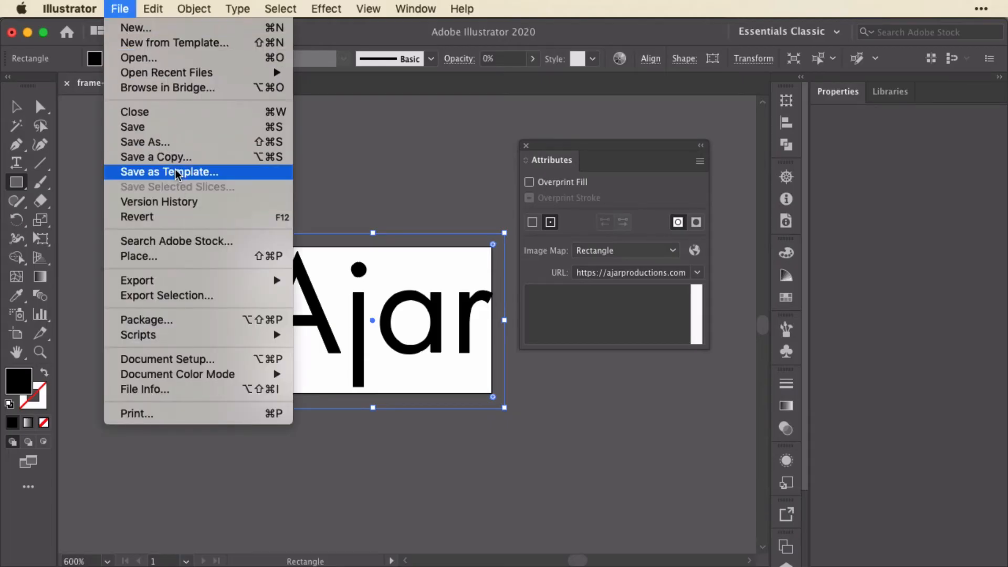
pyautogui.click(155, 156)
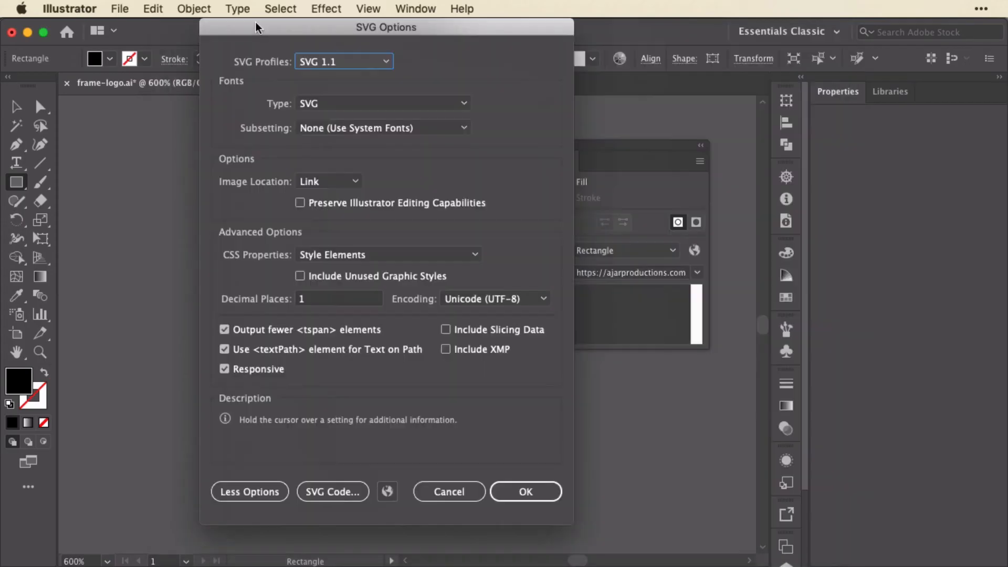
pyautogui.moveTo(490, 352)
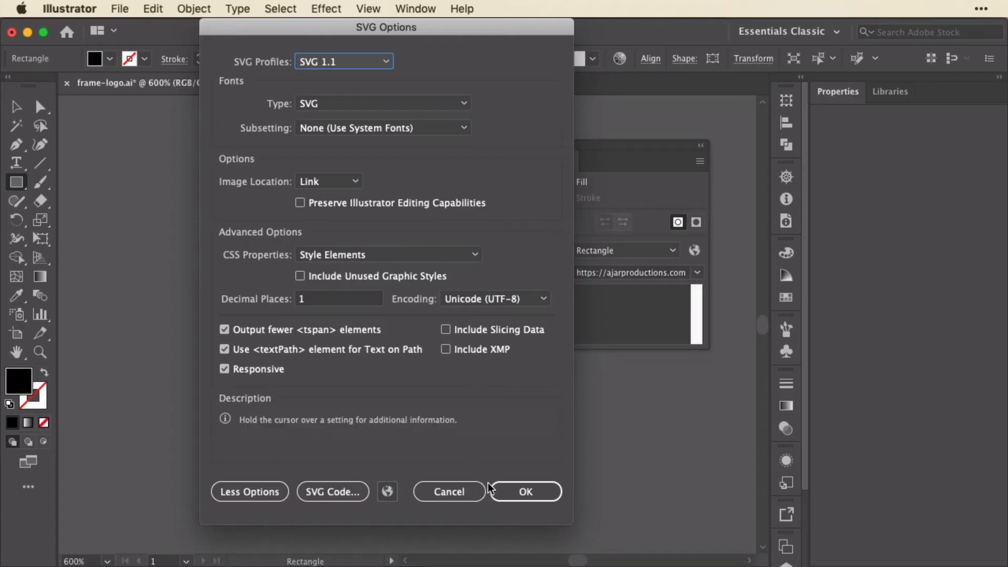
pyautogui.click(525, 491)
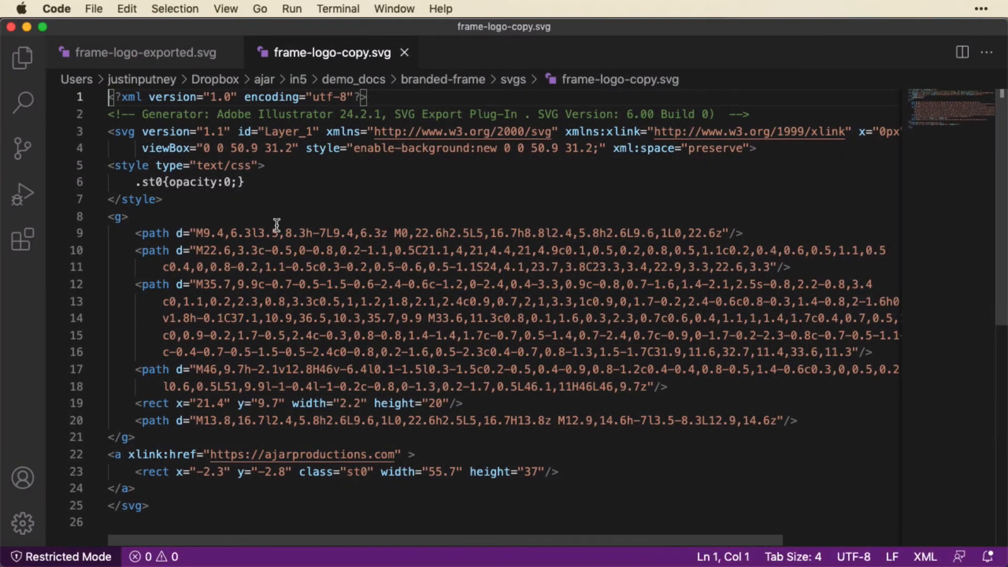
pyautogui.scroll(-3)
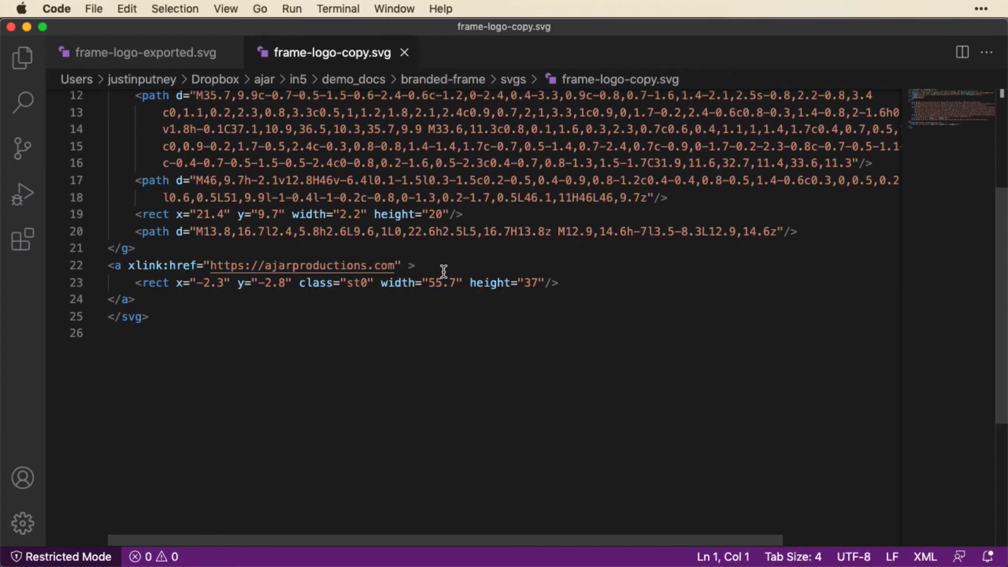
pyautogui.tripleClick(252, 266)
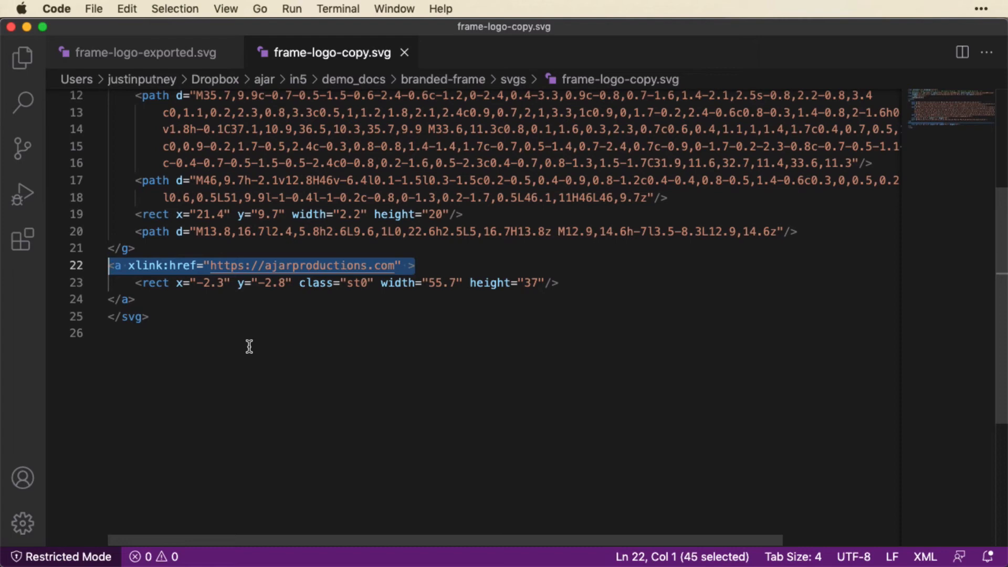
pyautogui.moveTo(205, 324)
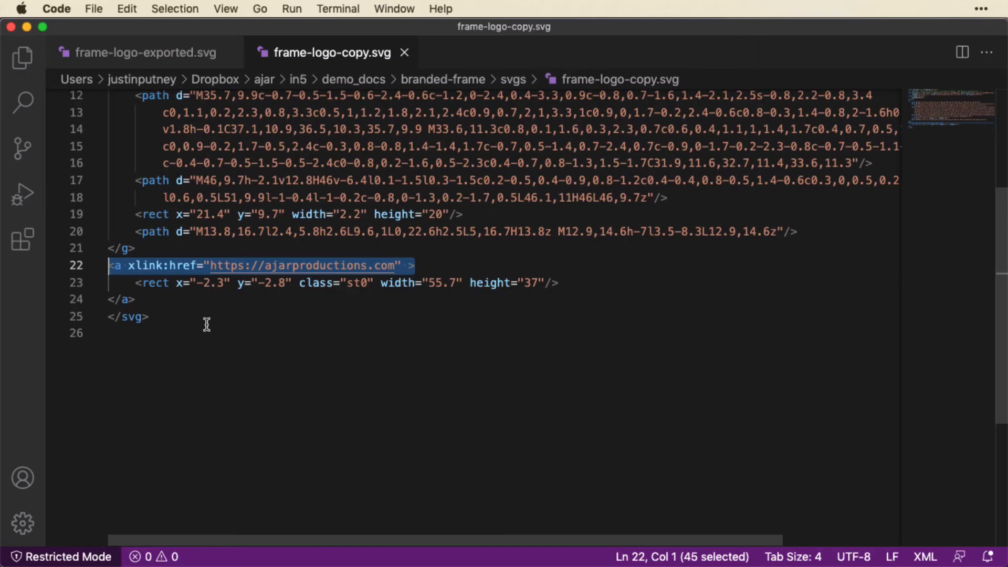
pyautogui.moveTo(135, 283)
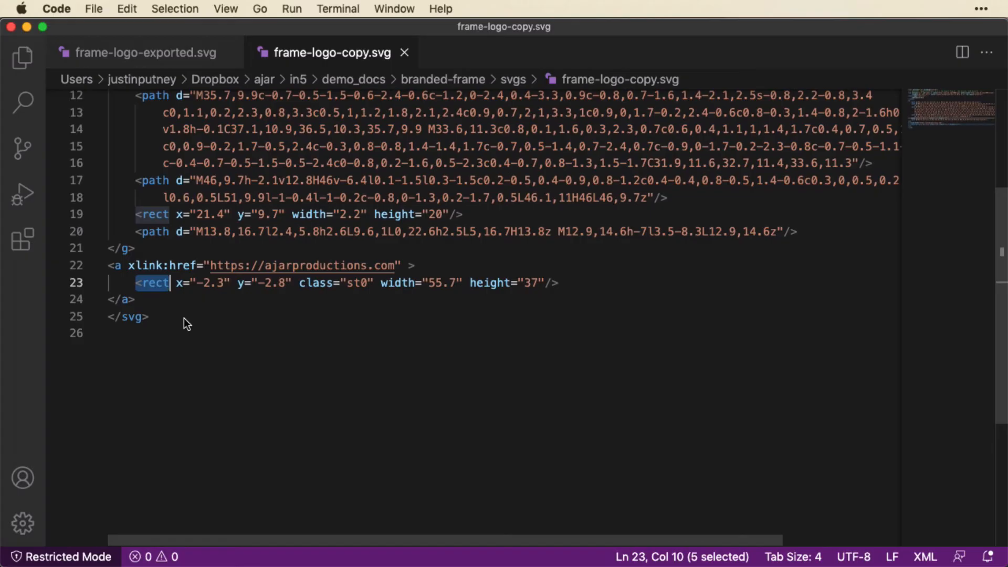
pyautogui.moveTo(119, 268)
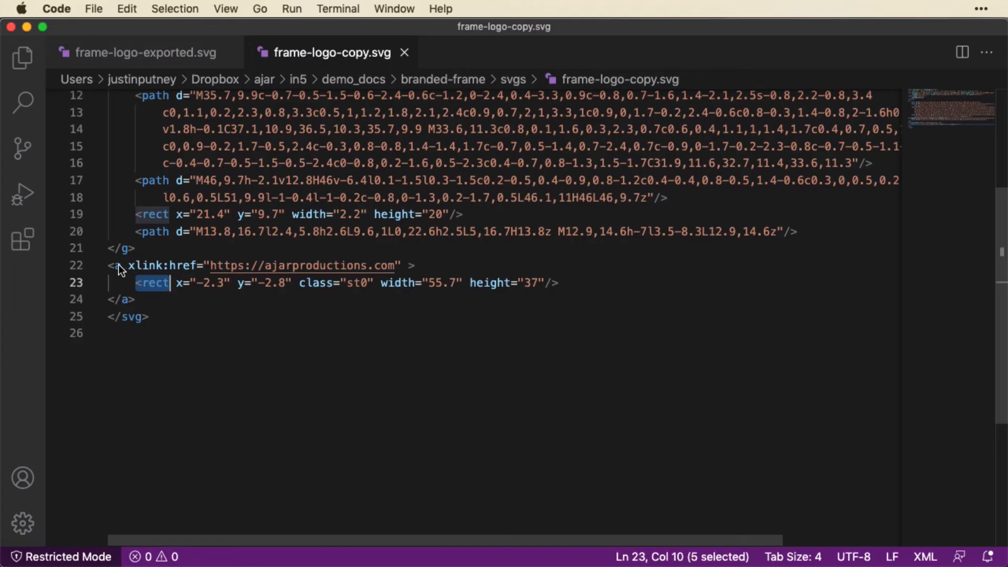
pyautogui.moveTo(189, 268)
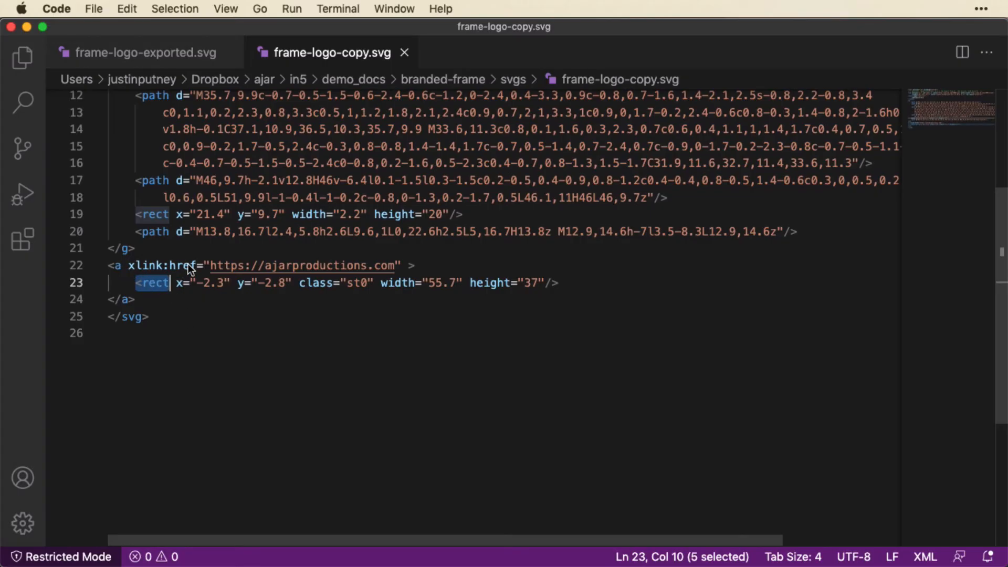
pyautogui.doubleClick(182, 265)
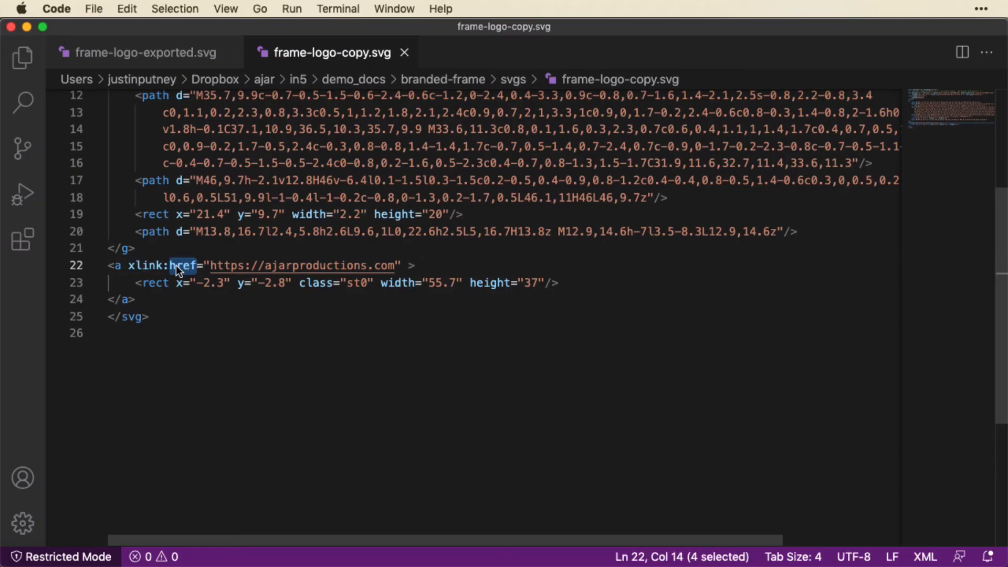
pyautogui.doubleClick(134, 265)
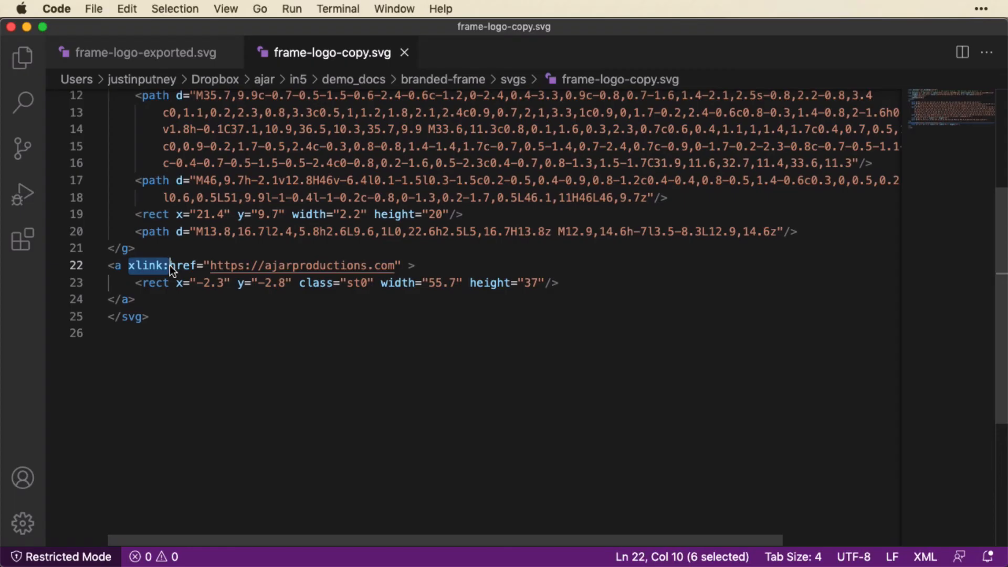
pyautogui.moveTo(236, 275)
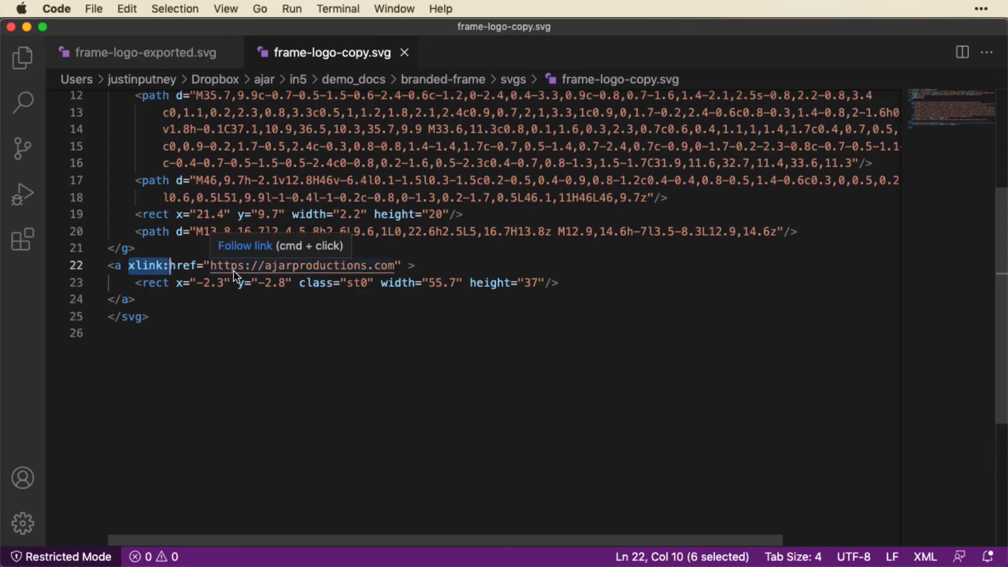
pyautogui.moveTo(359, 311)
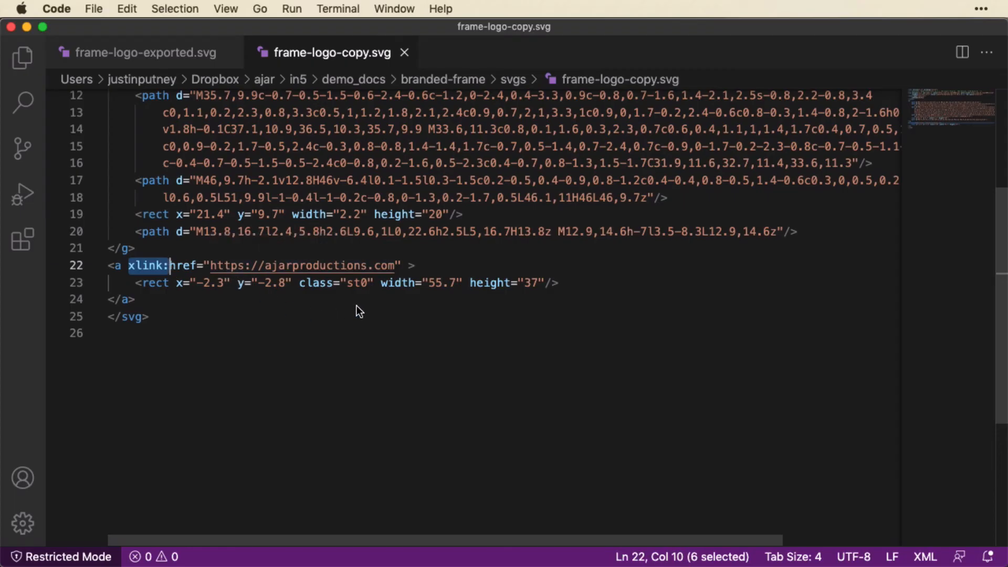
pyautogui.moveTo(409, 275)
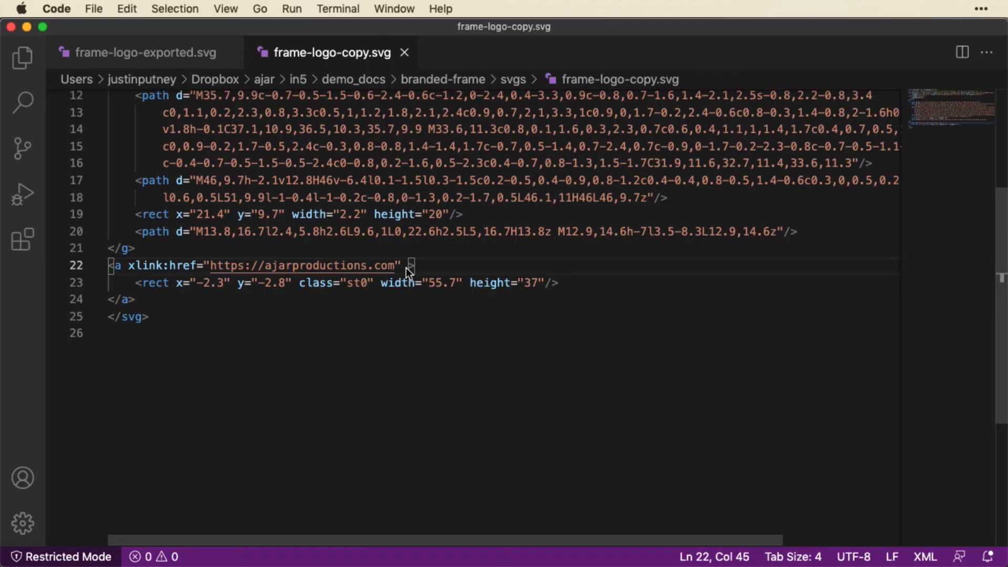
pyautogui.write('targ')
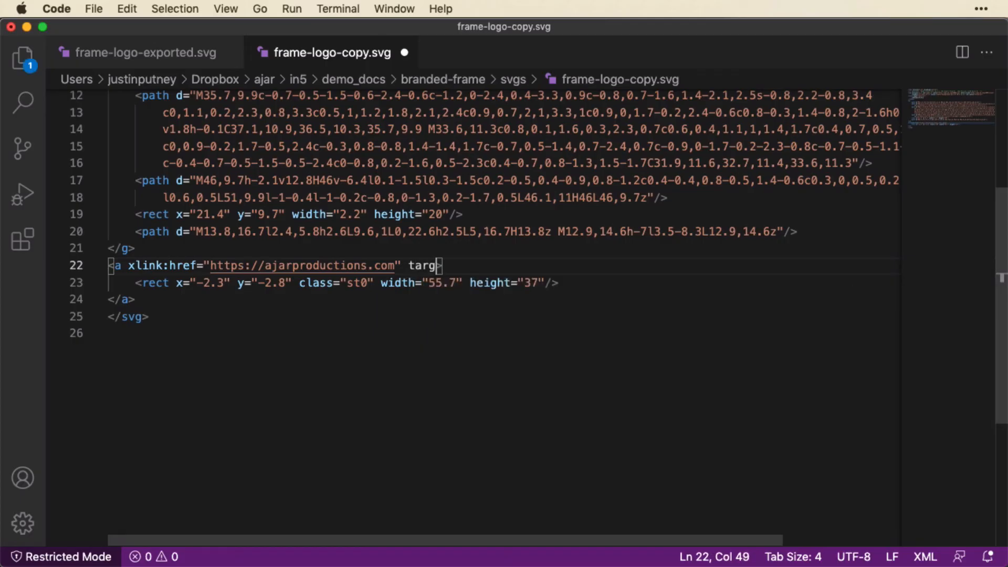
pyautogui.write('et=""')
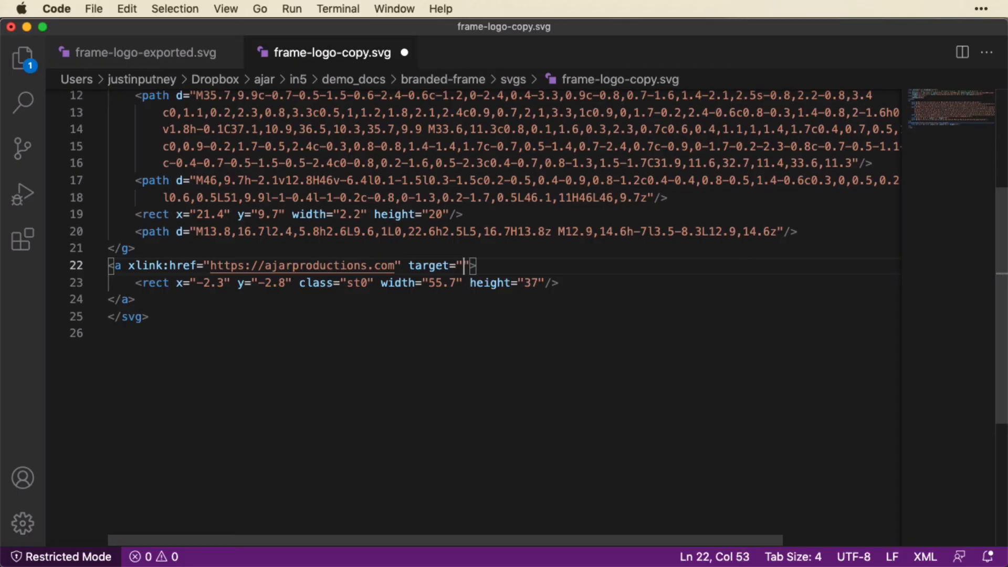
pyautogui.write('_b')
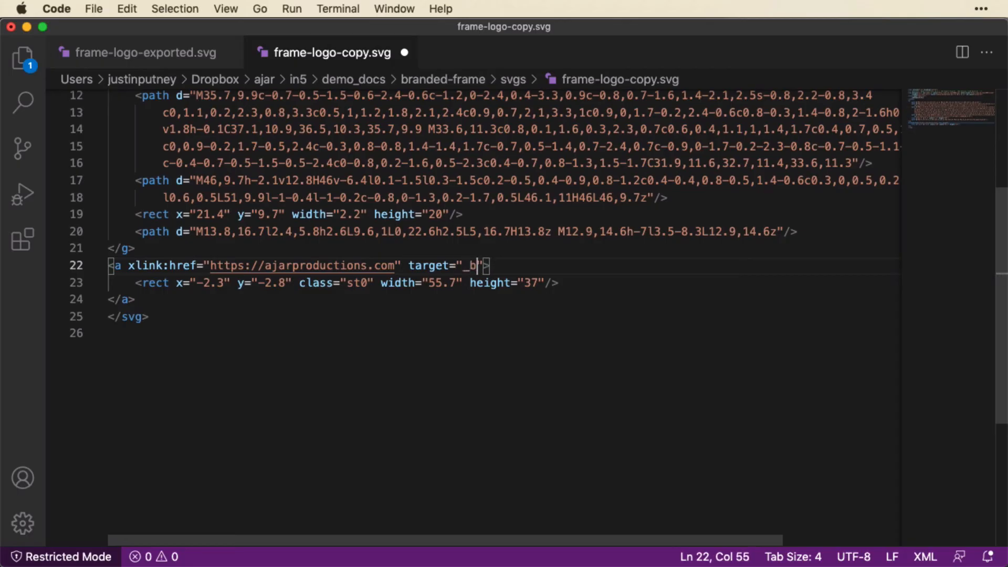
pyautogui.write('lank')
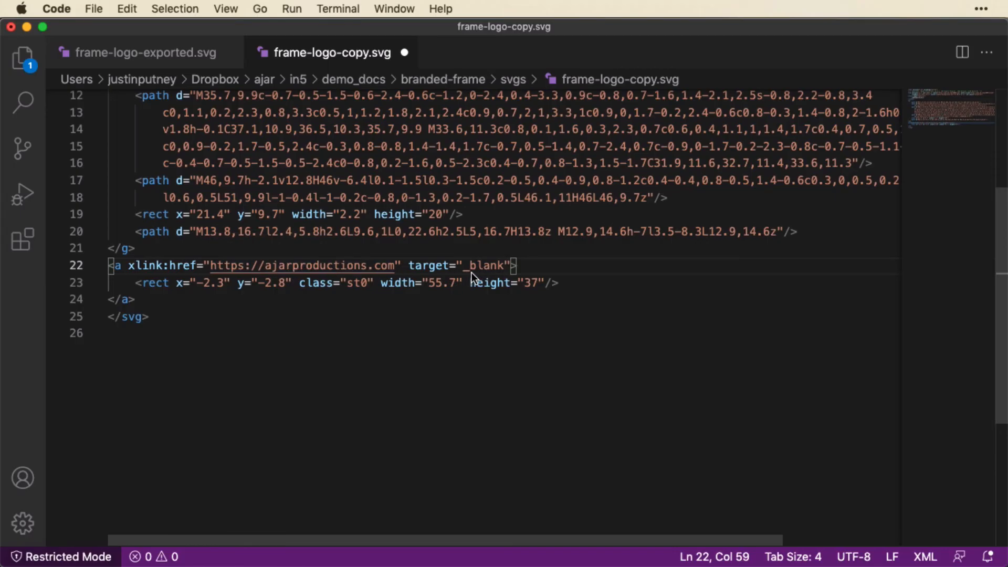
pyautogui.moveTo(510, 274)
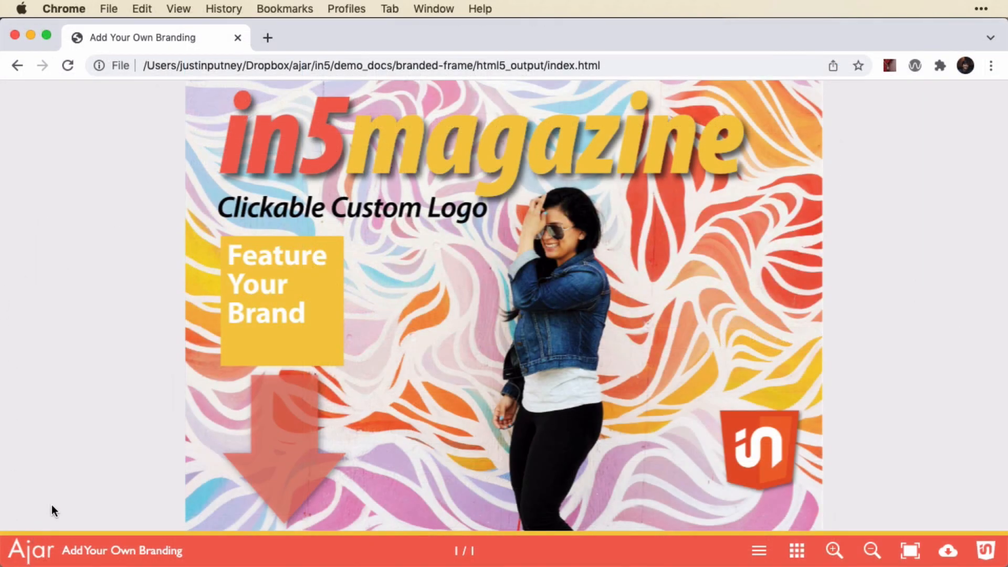
pyautogui.moveTo(27, 548)
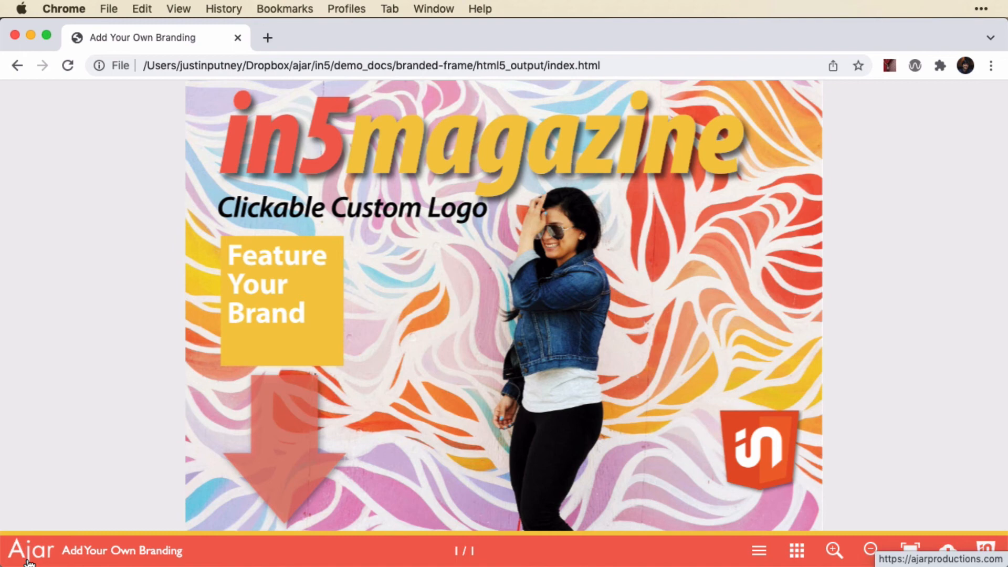
pyautogui.moveTo(41, 557)
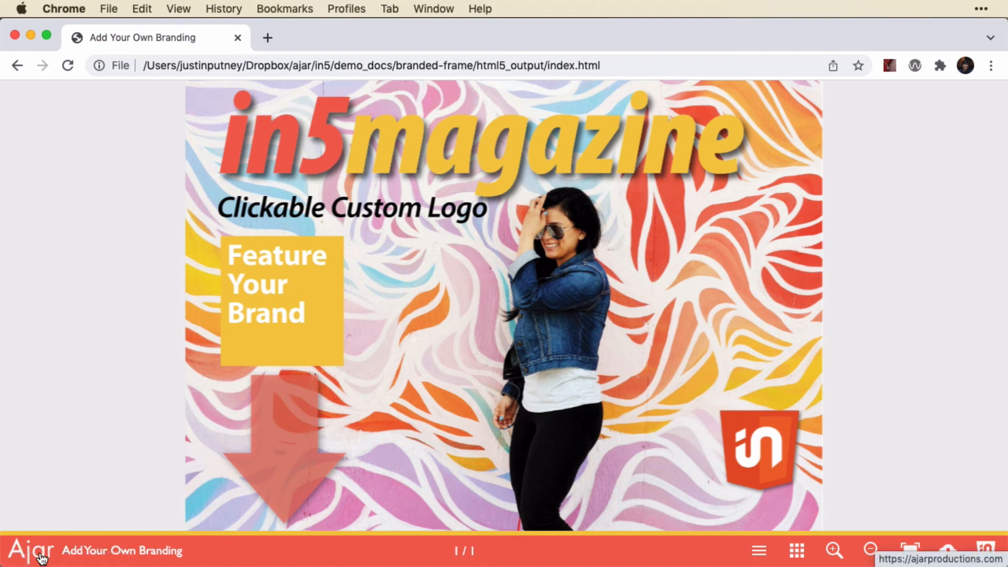